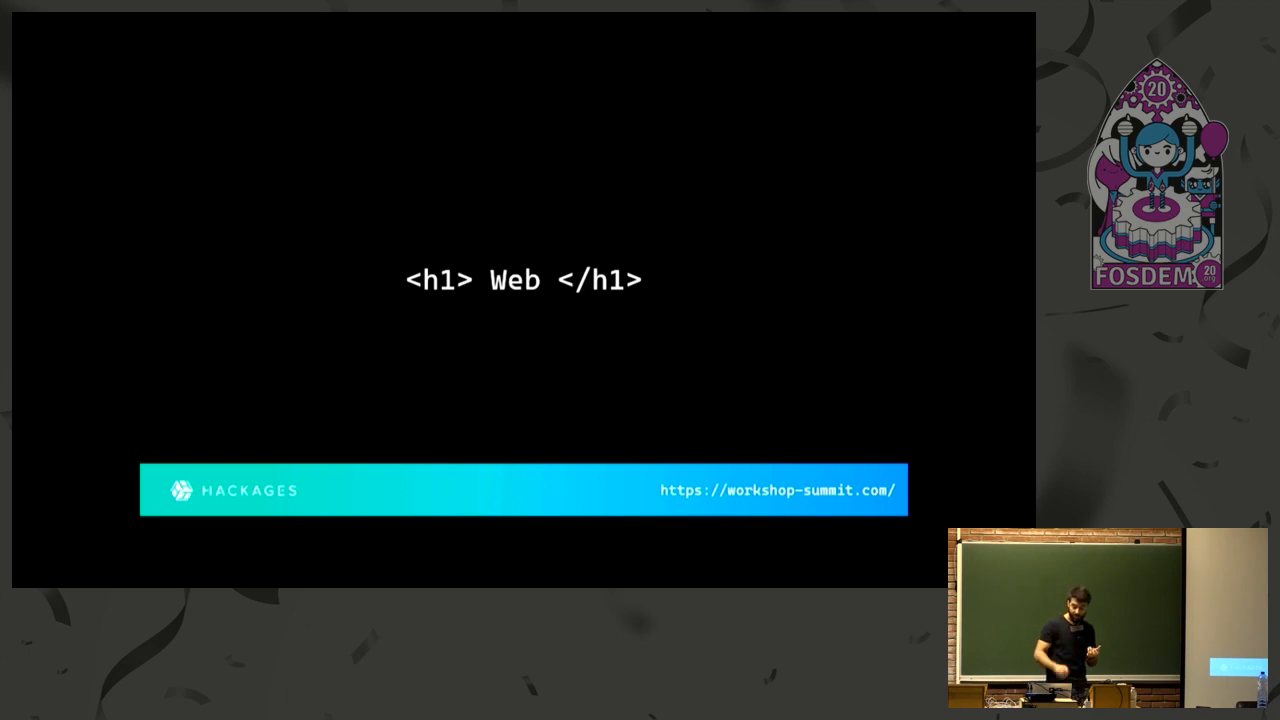
key("Right")
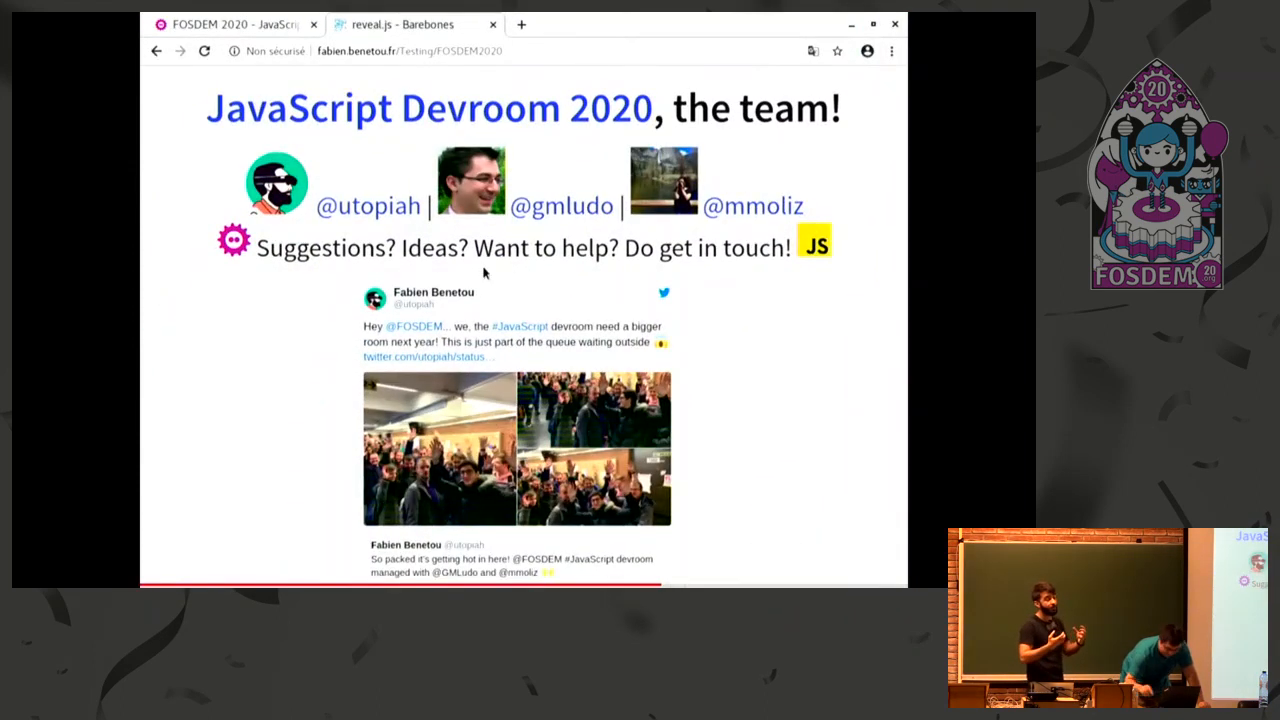
key("F11")
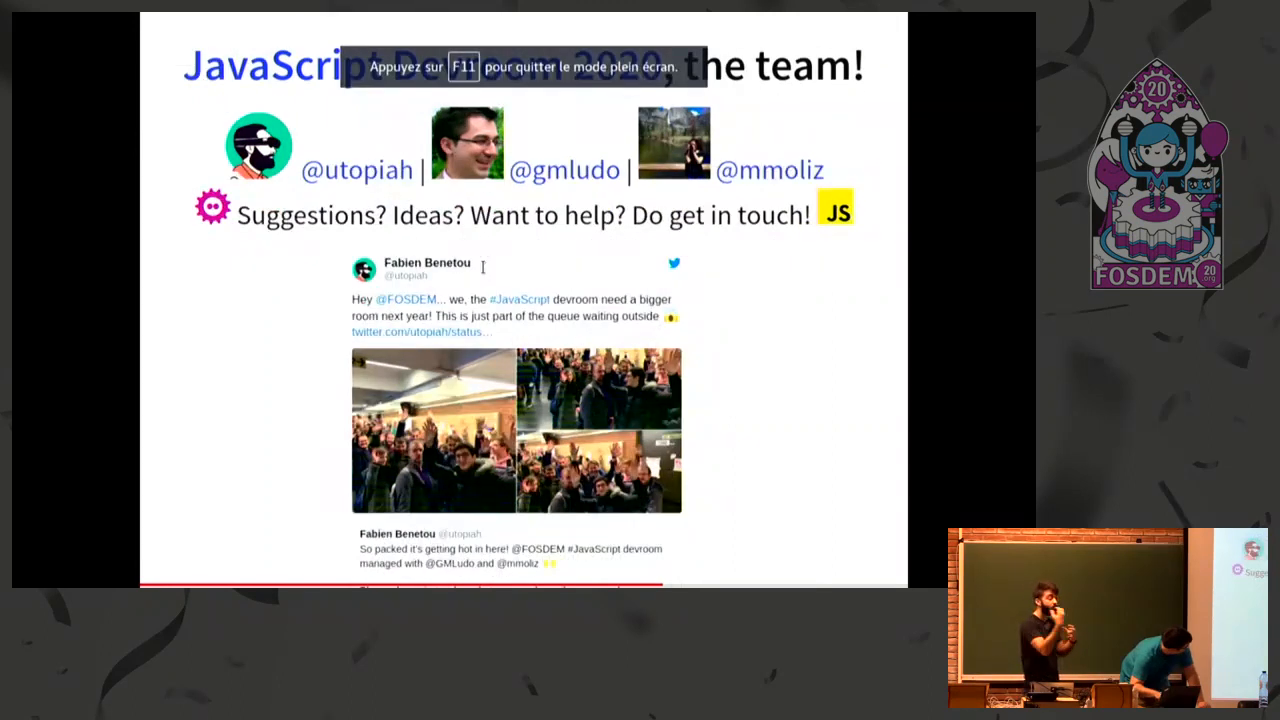